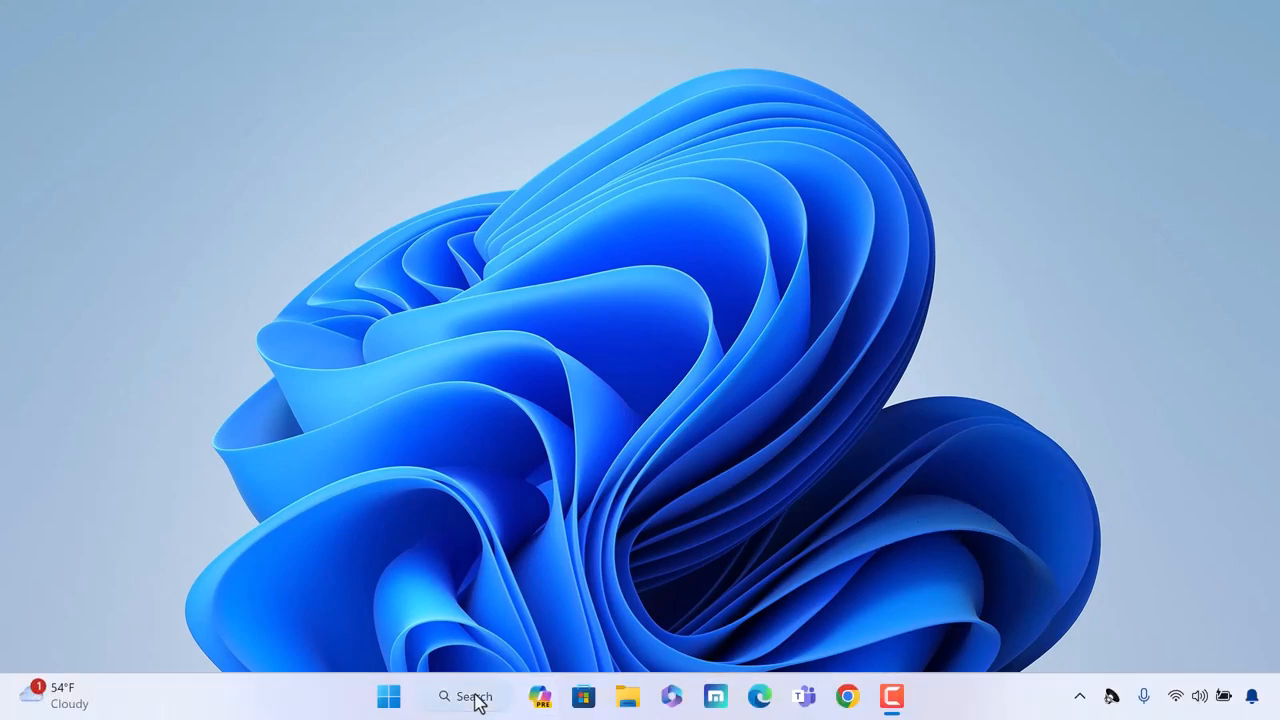
Launch Windows Security from Search and go to its App & browser control page
left_click(465, 696)
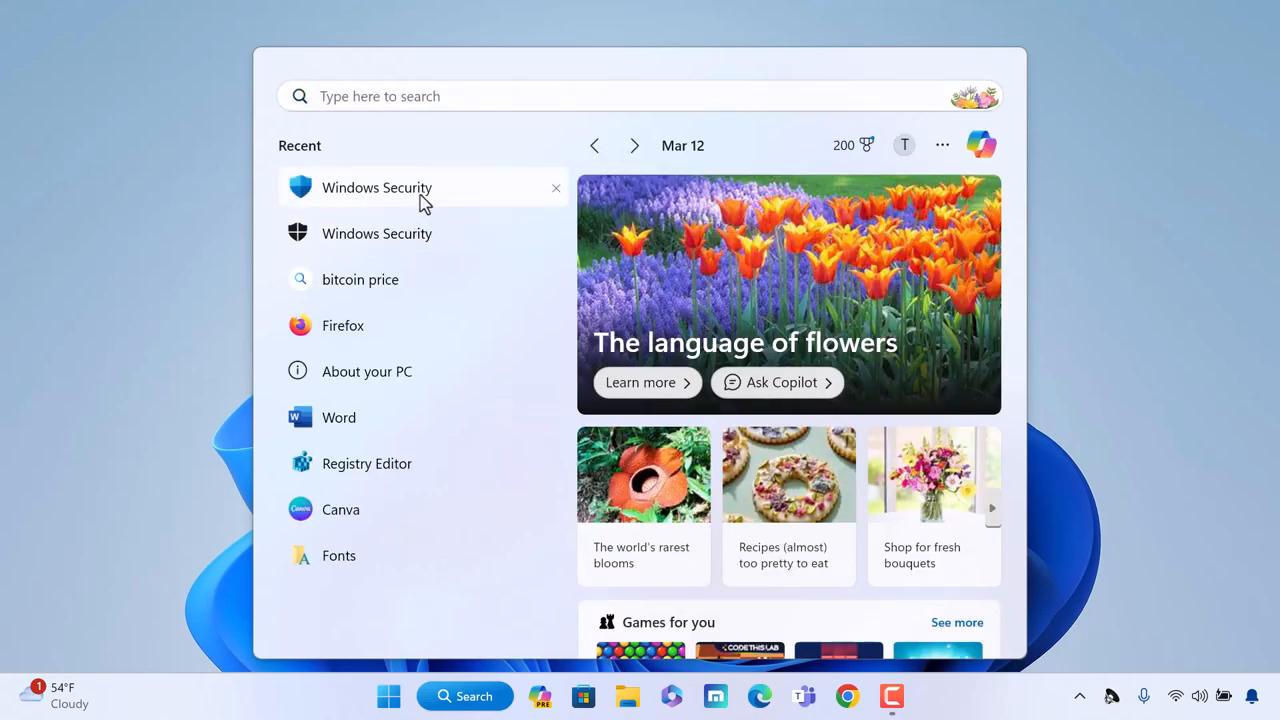
left_click(377, 187)
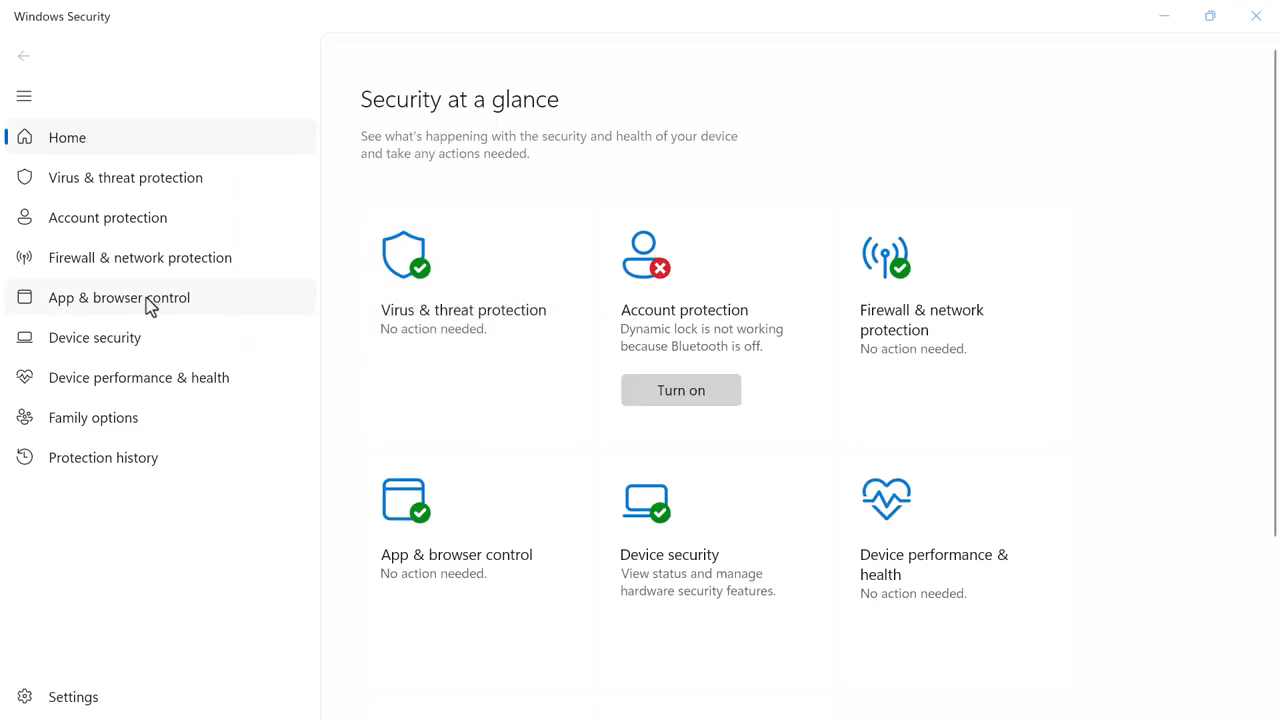
left_click(119, 297)
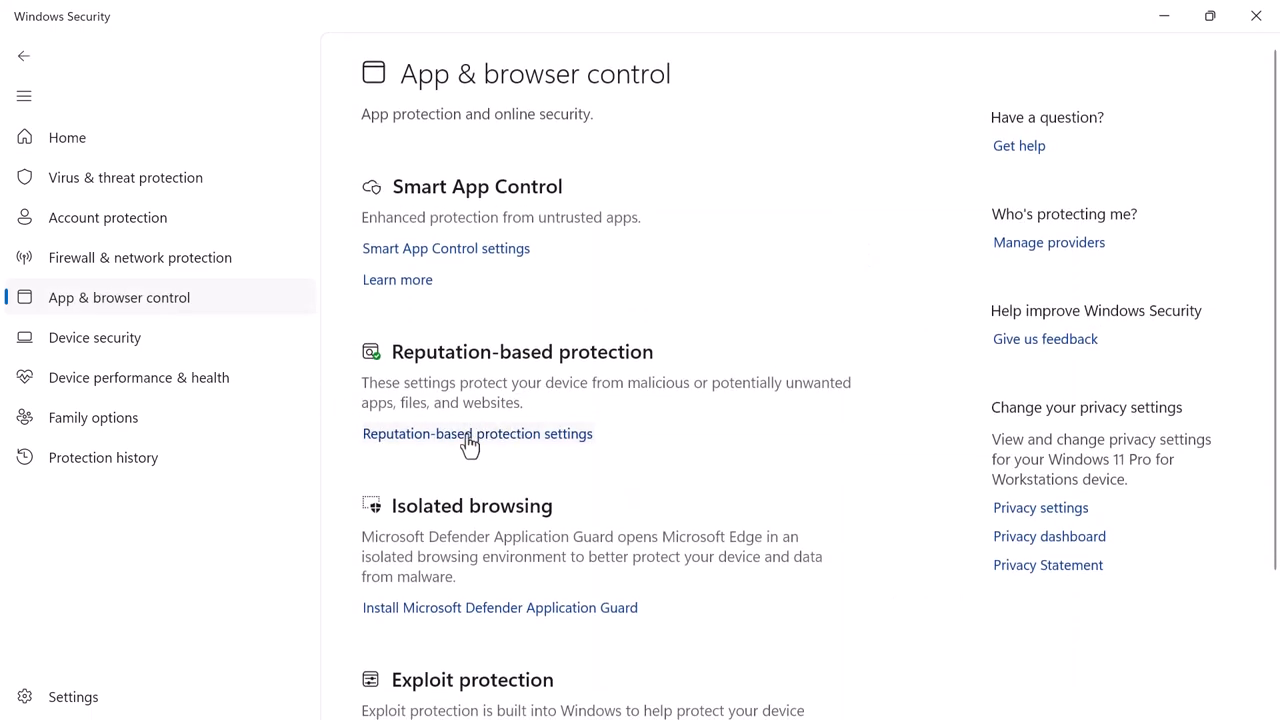
mouse_move(507, 442)
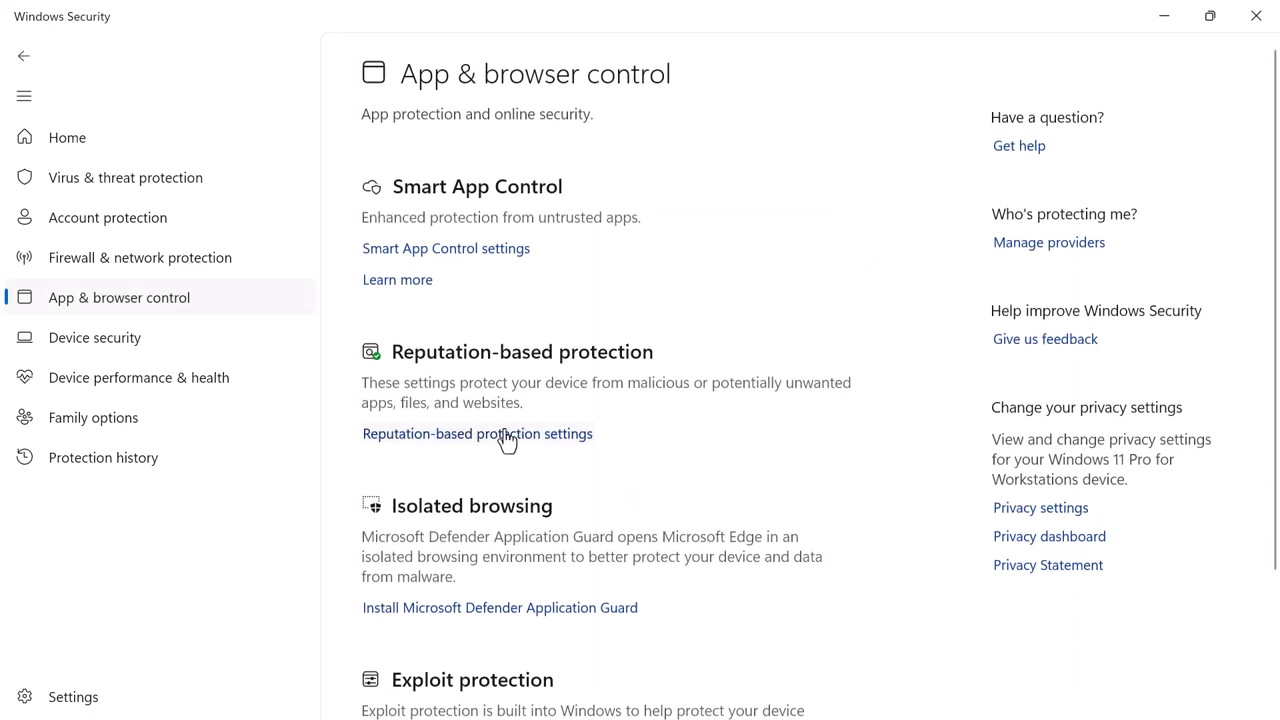
Scroll to the Phishing protection section showing it on with all warnings checked
scroll("down", 3)
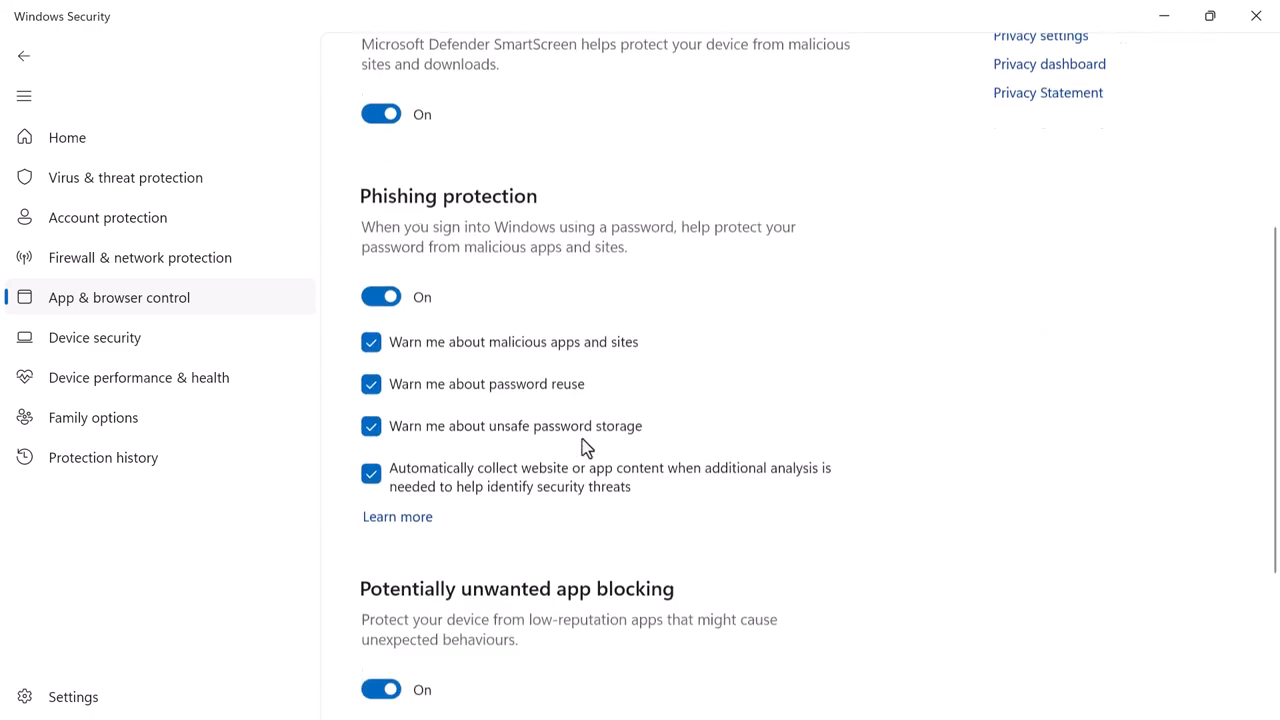
scroll("down", 3)
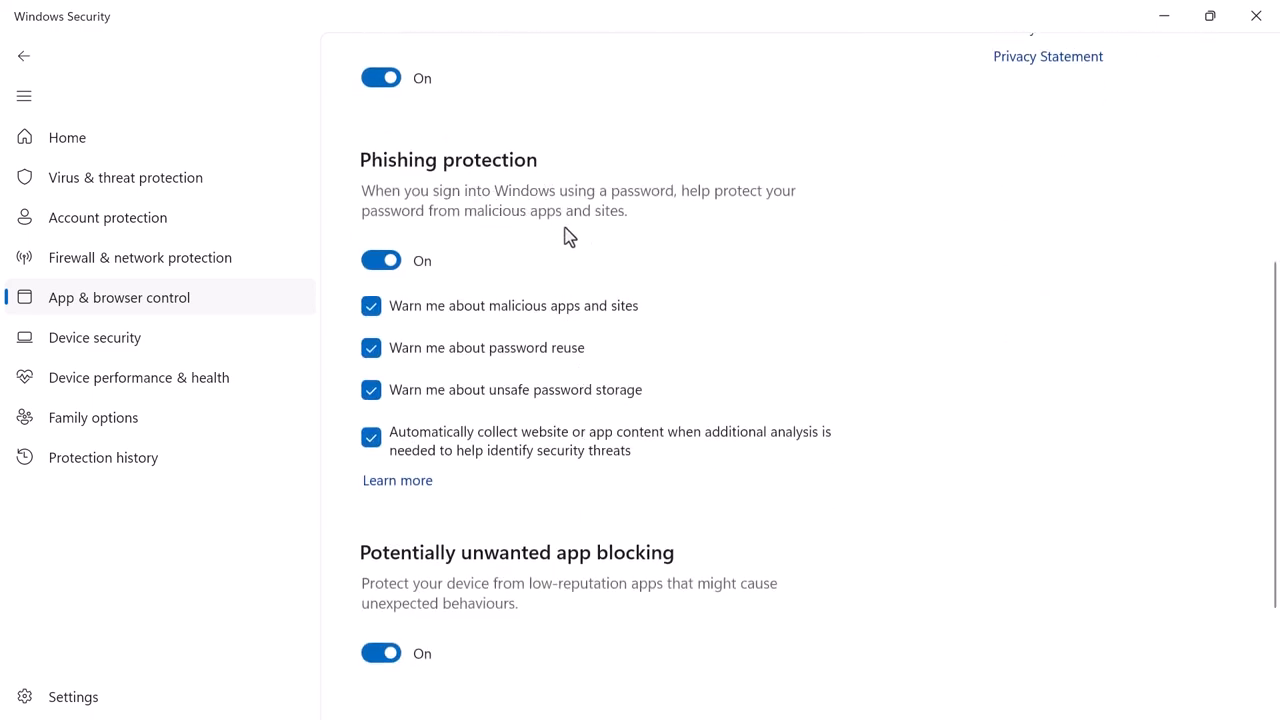
mouse_move(335, 226)
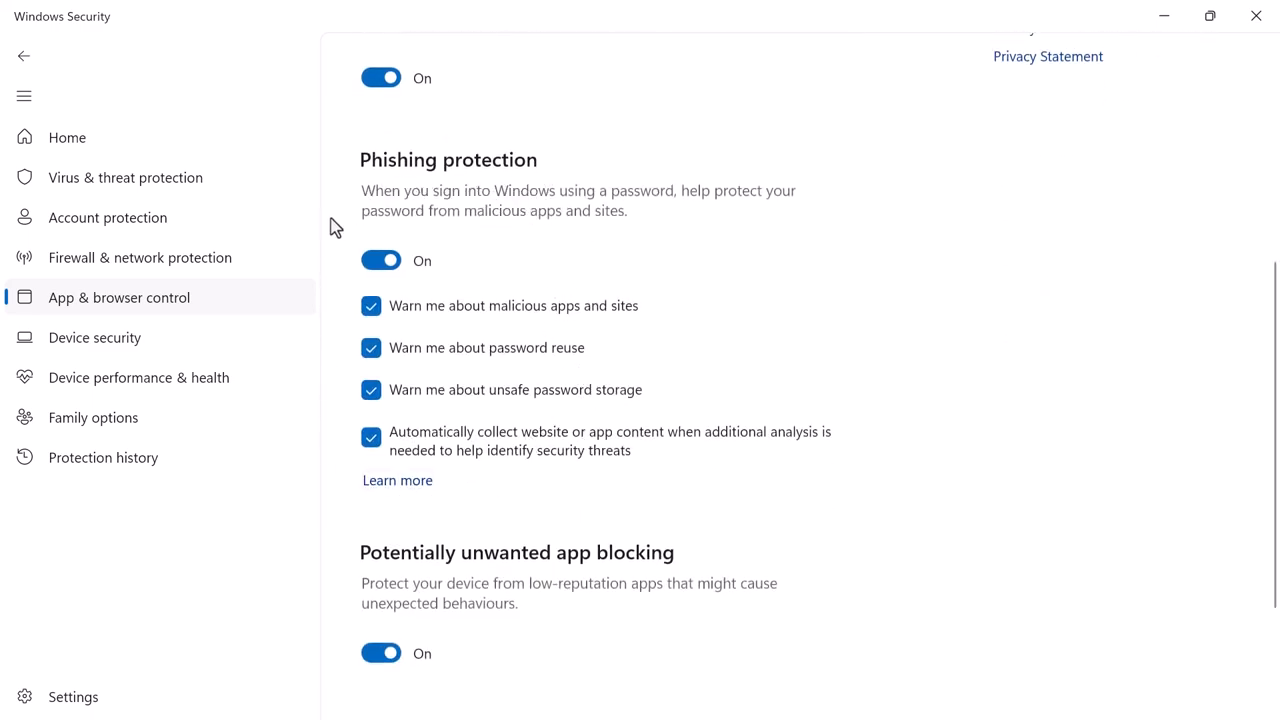
mouse_move(408, 420)
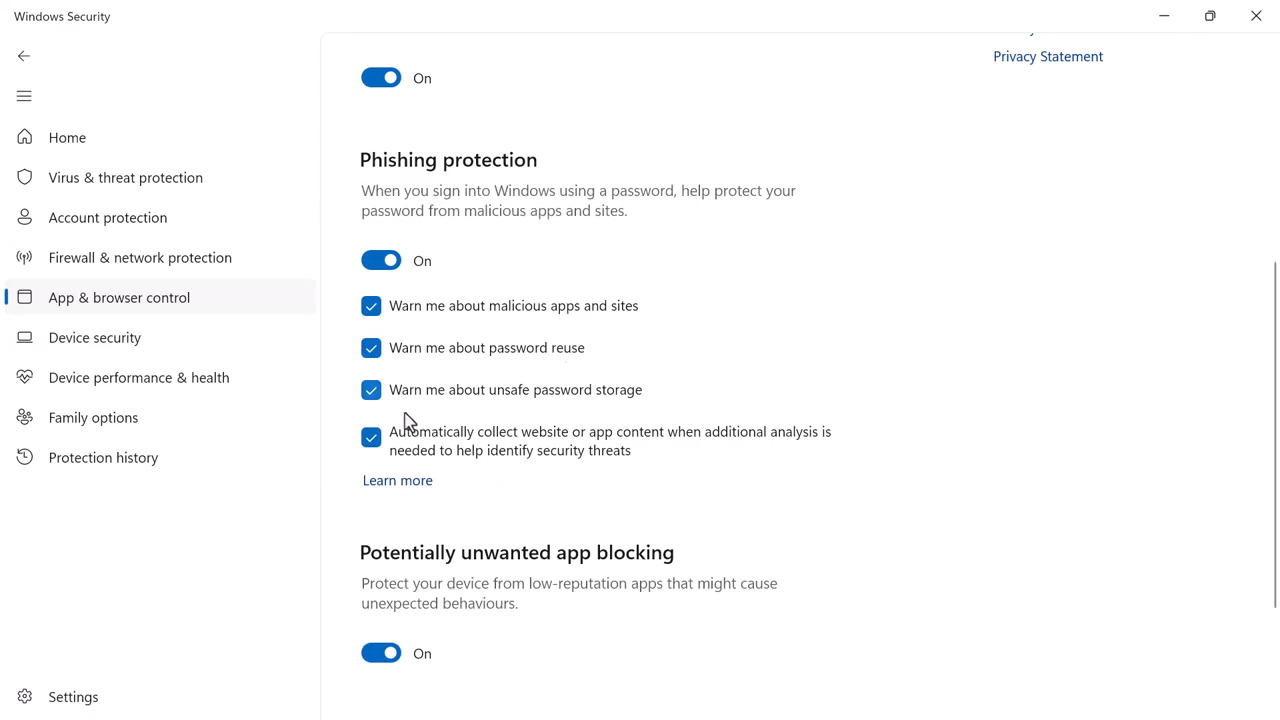
mouse_move(538, 285)
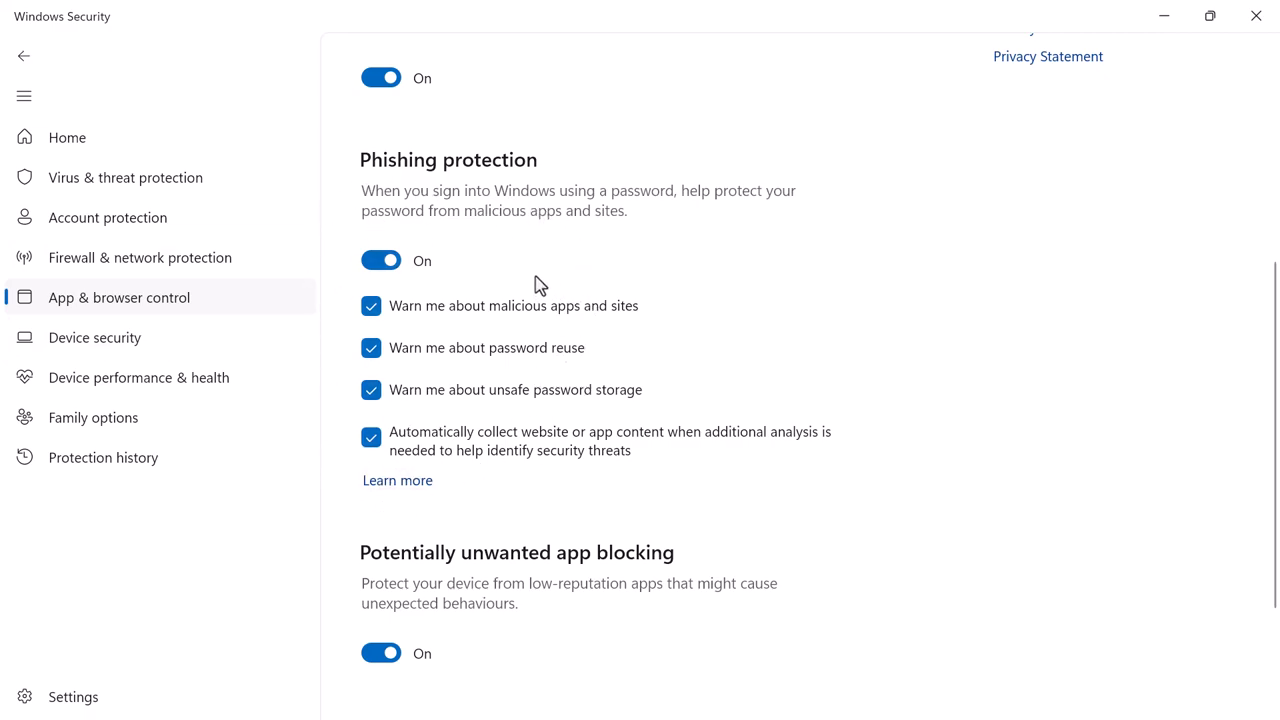
mouse_move(535, 334)
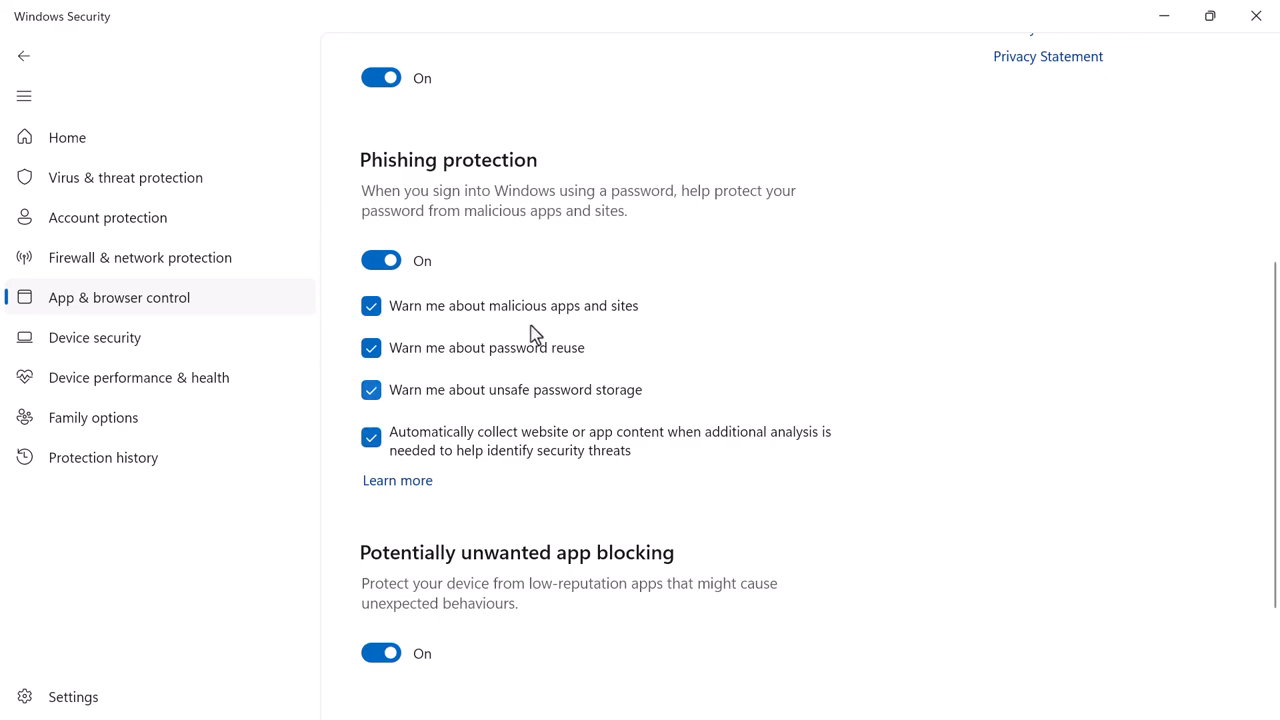
mouse_move(380, 425)
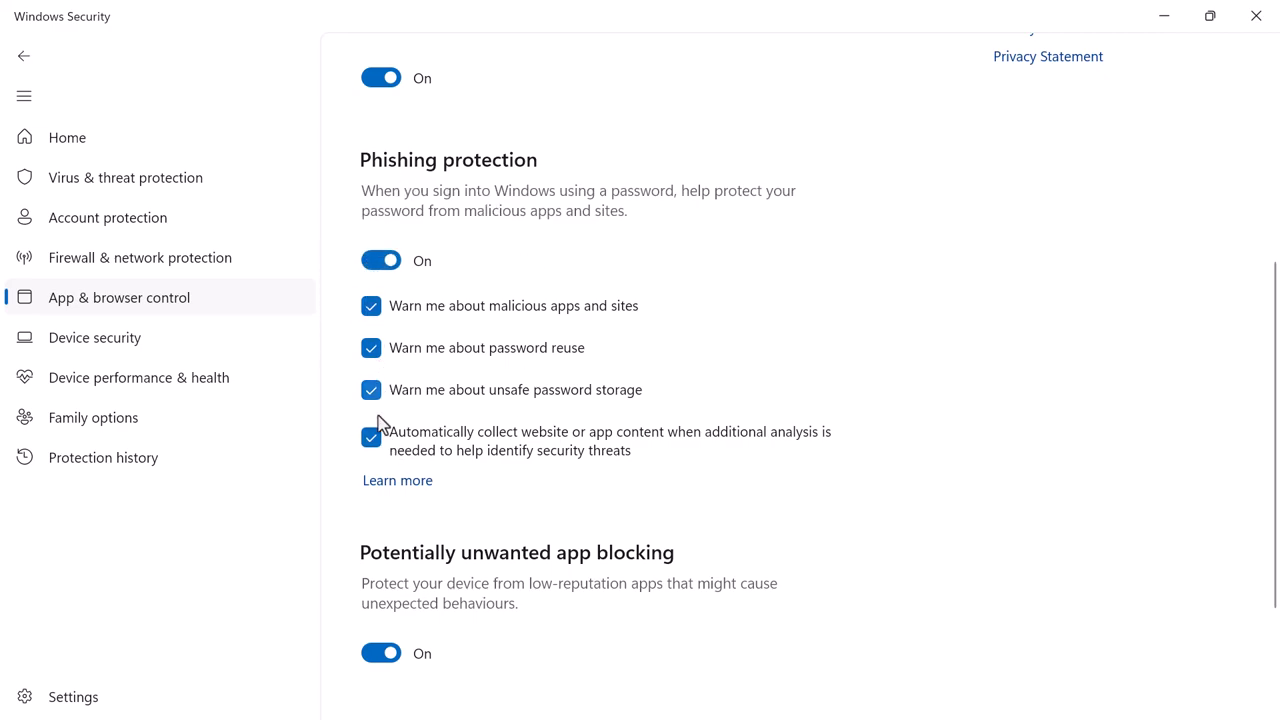
mouse_move(570, 316)
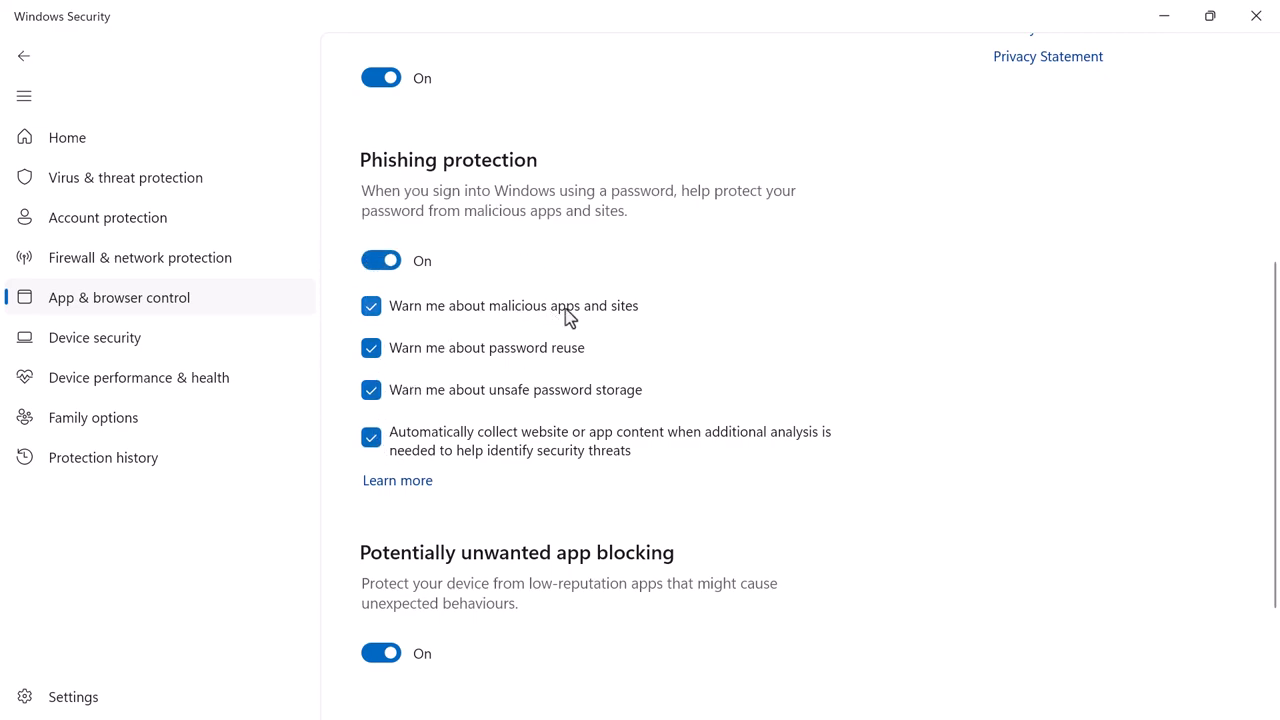
mouse_move(515, 310)
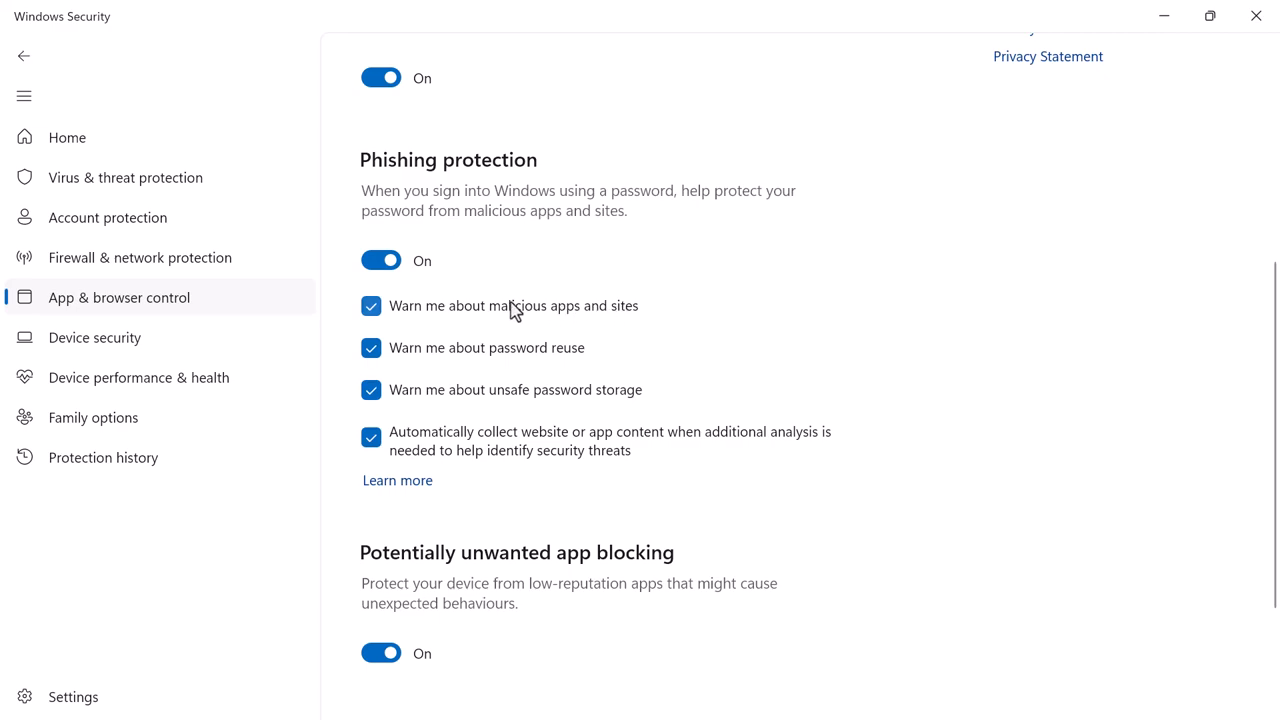
mouse_move(518, 318)
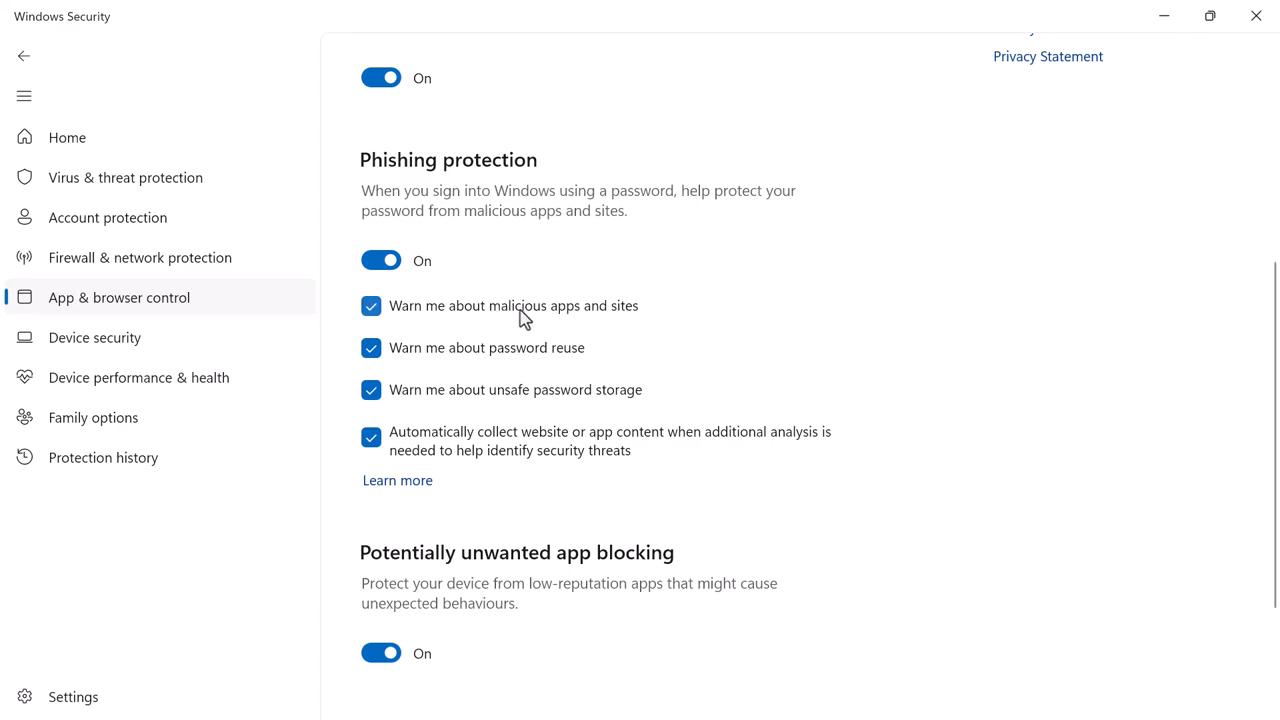
mouse_move(418, 313)
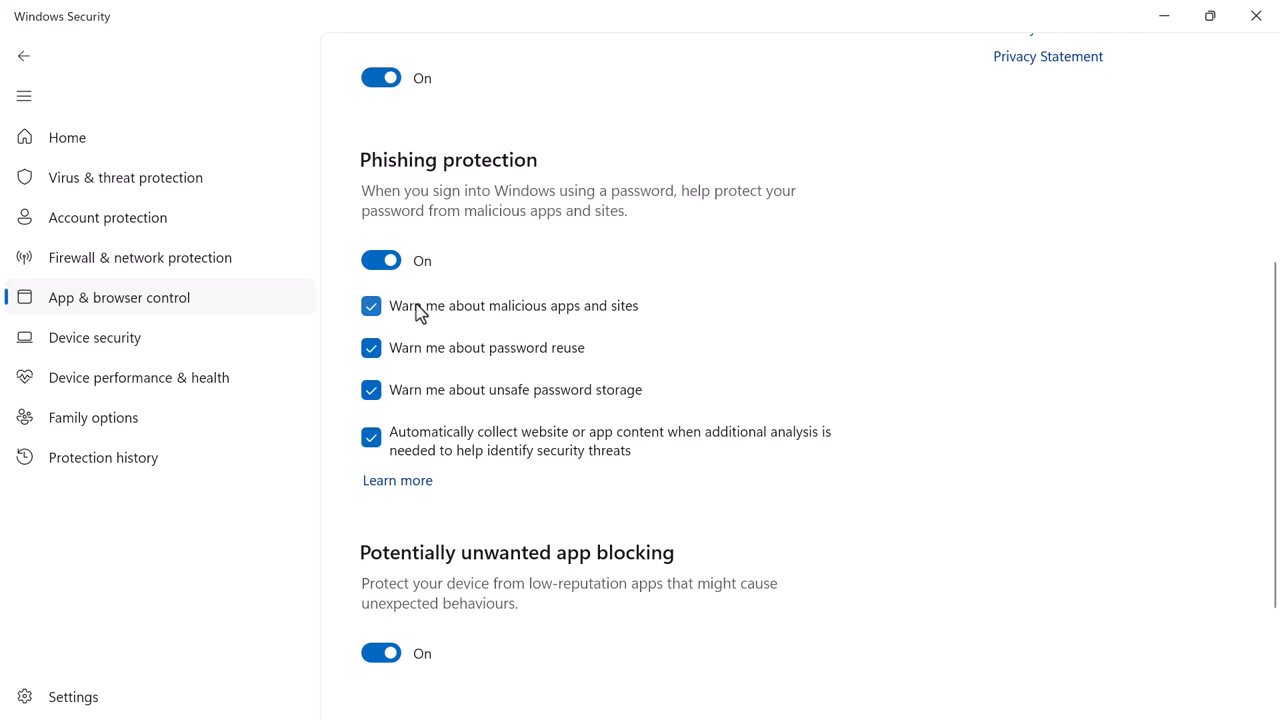
mouse_move(530, 257)
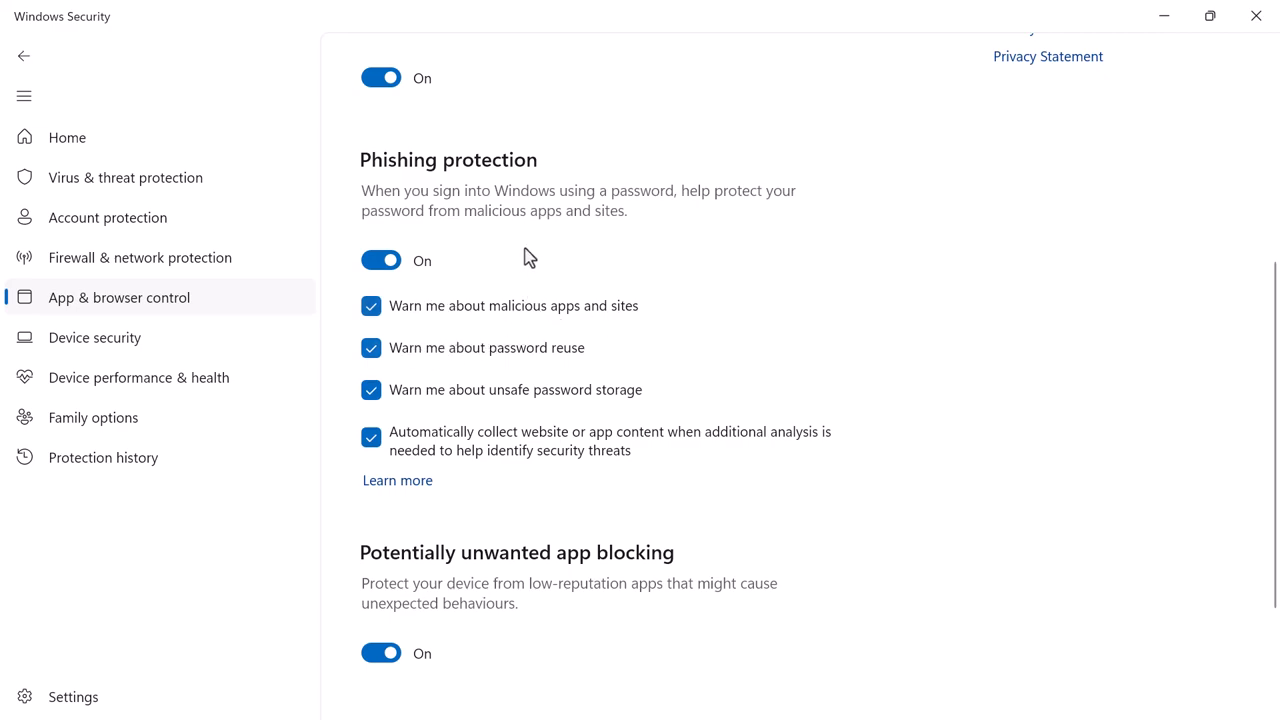
mouse_move(619, 243)
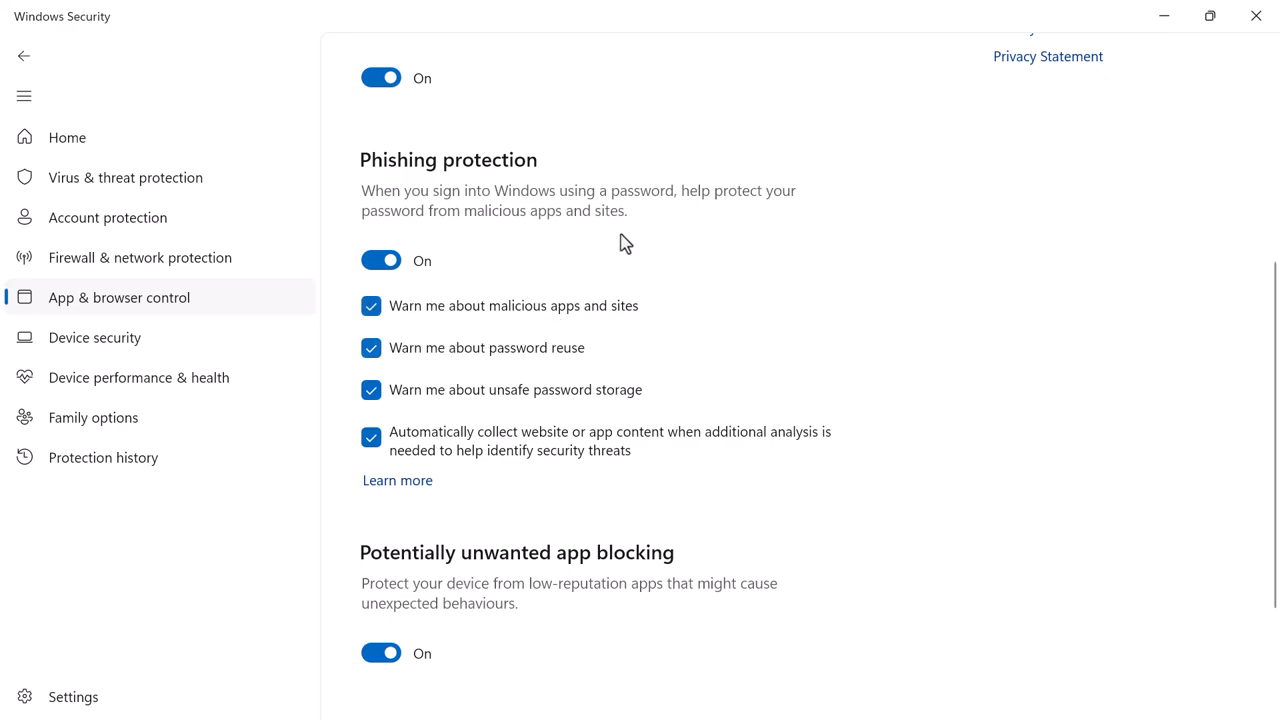
mouse_move(528, 353)
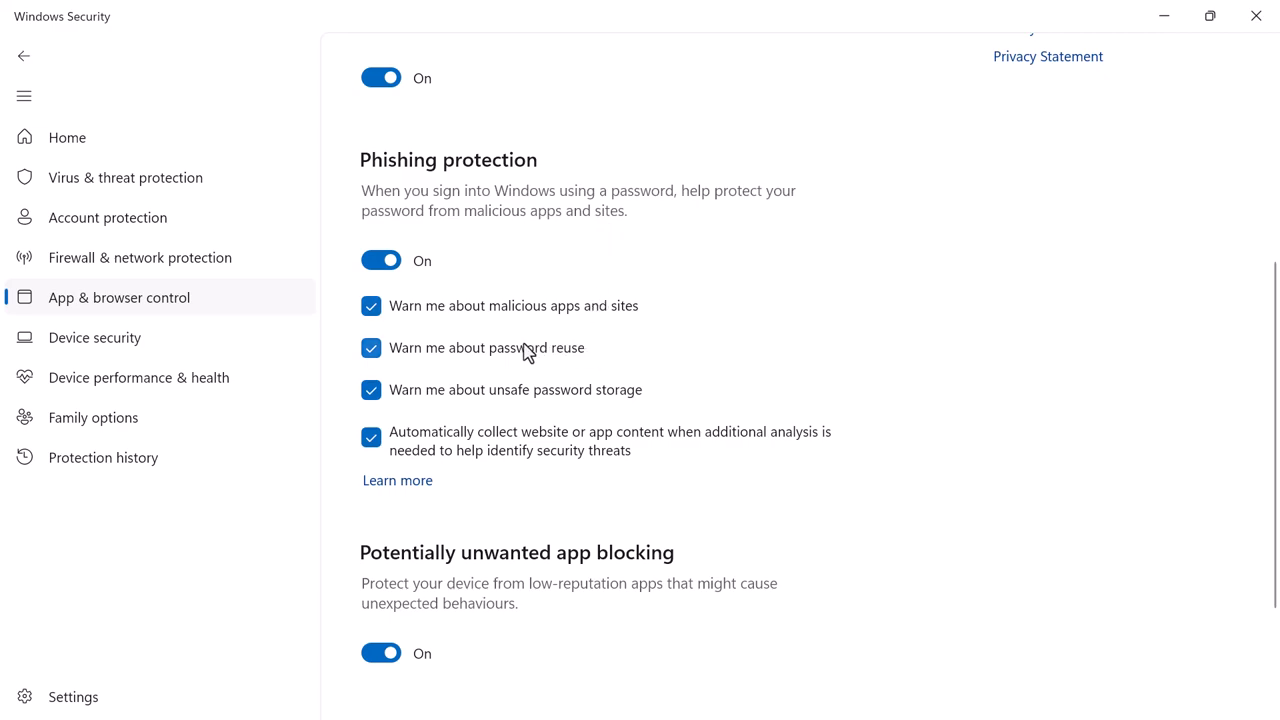
mouse_move(505, 350)
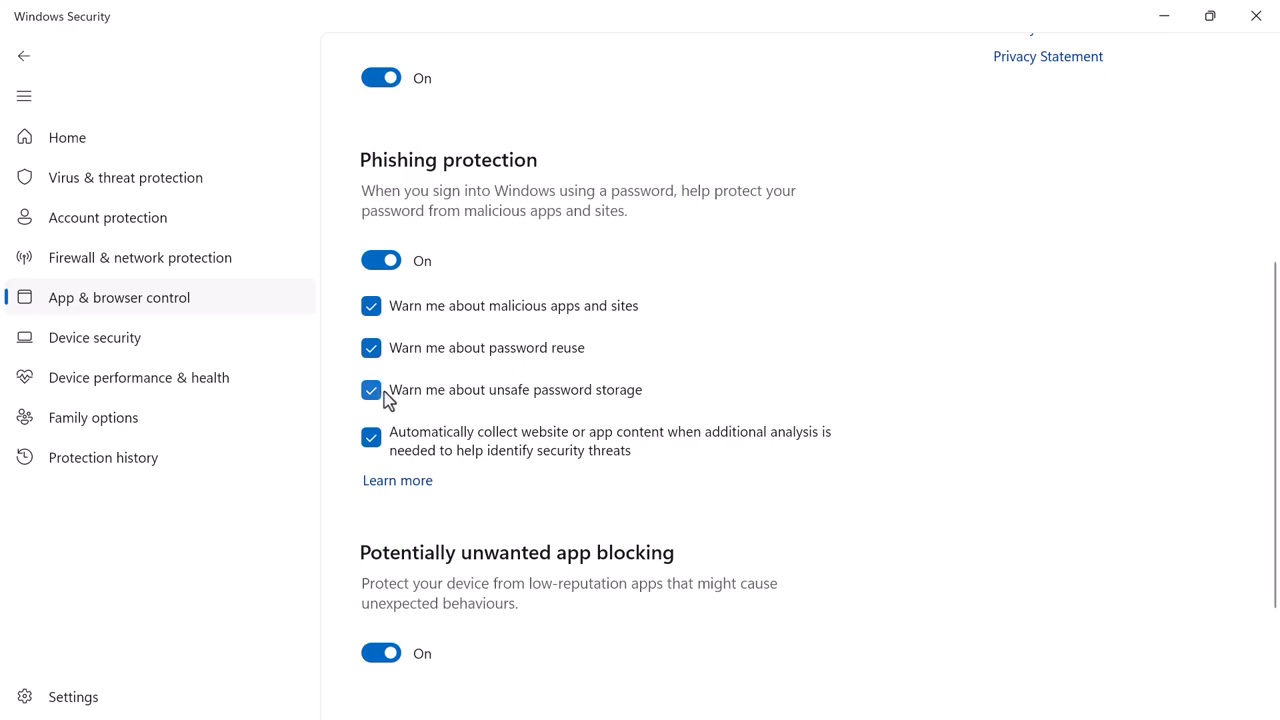
mouse_move(635, 347)
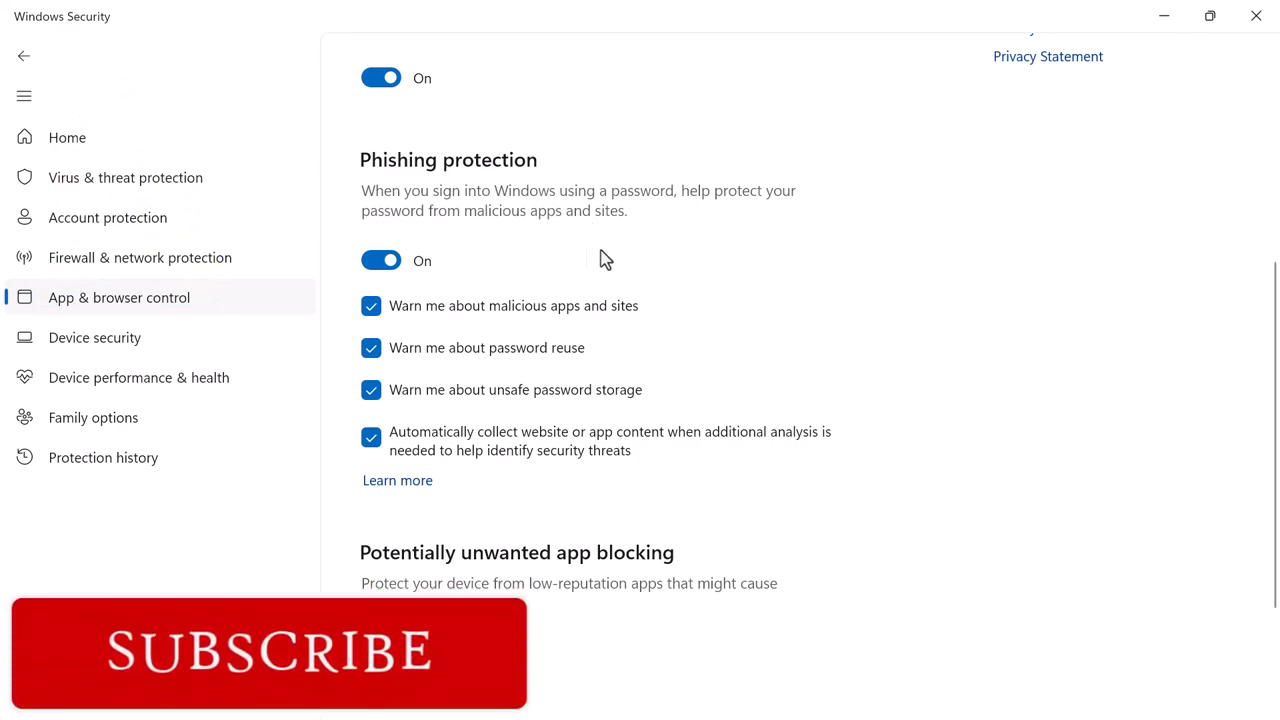
mouse_move(538, 403)
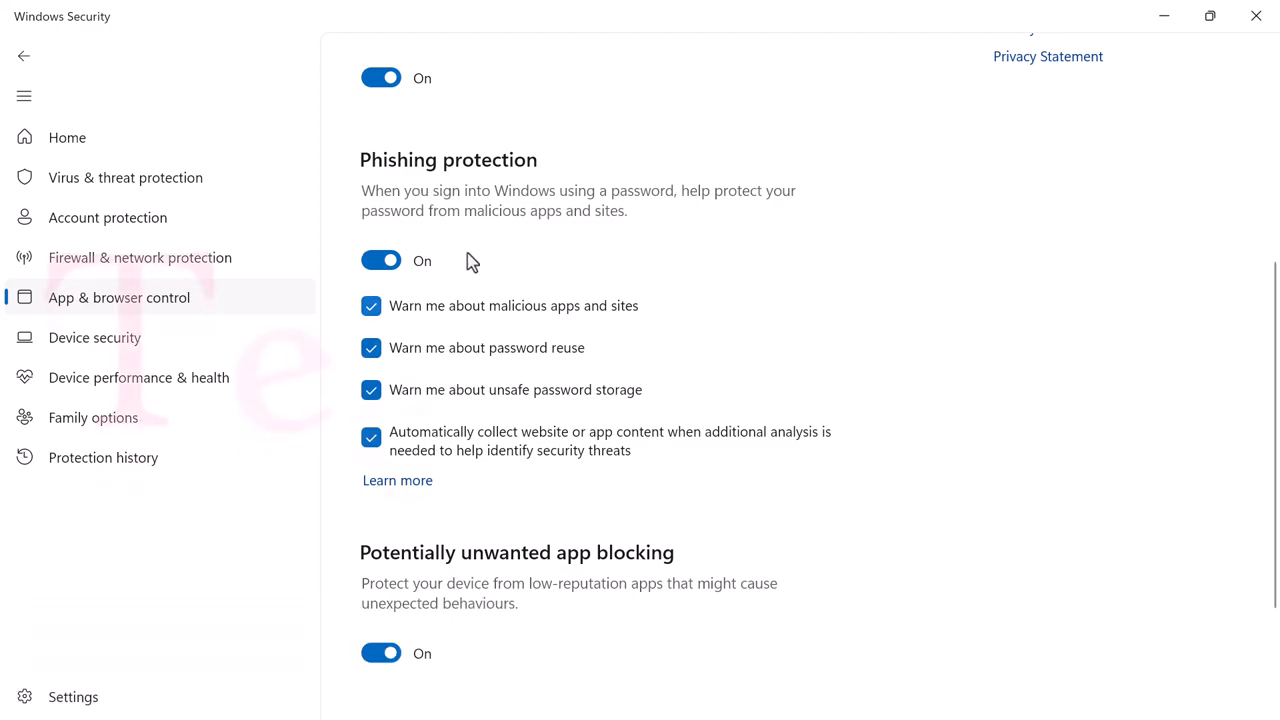
mouse_move(500, 240)
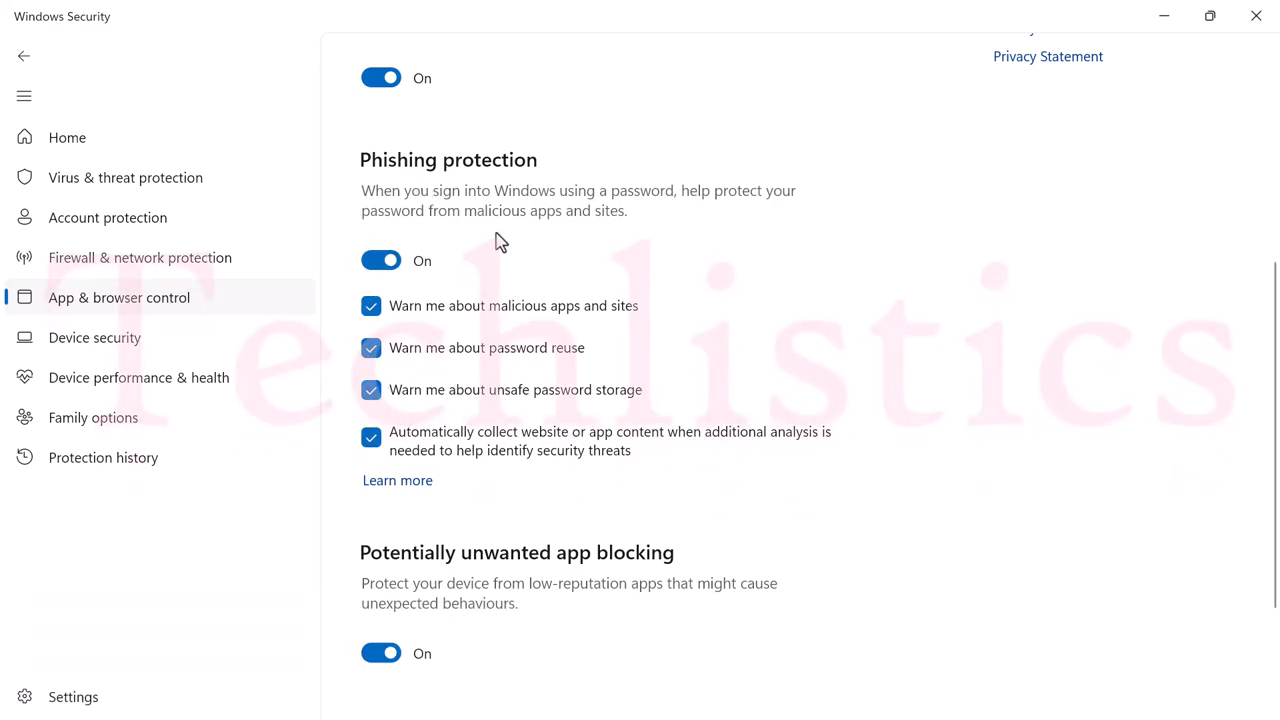
mouse_move(455, 415)
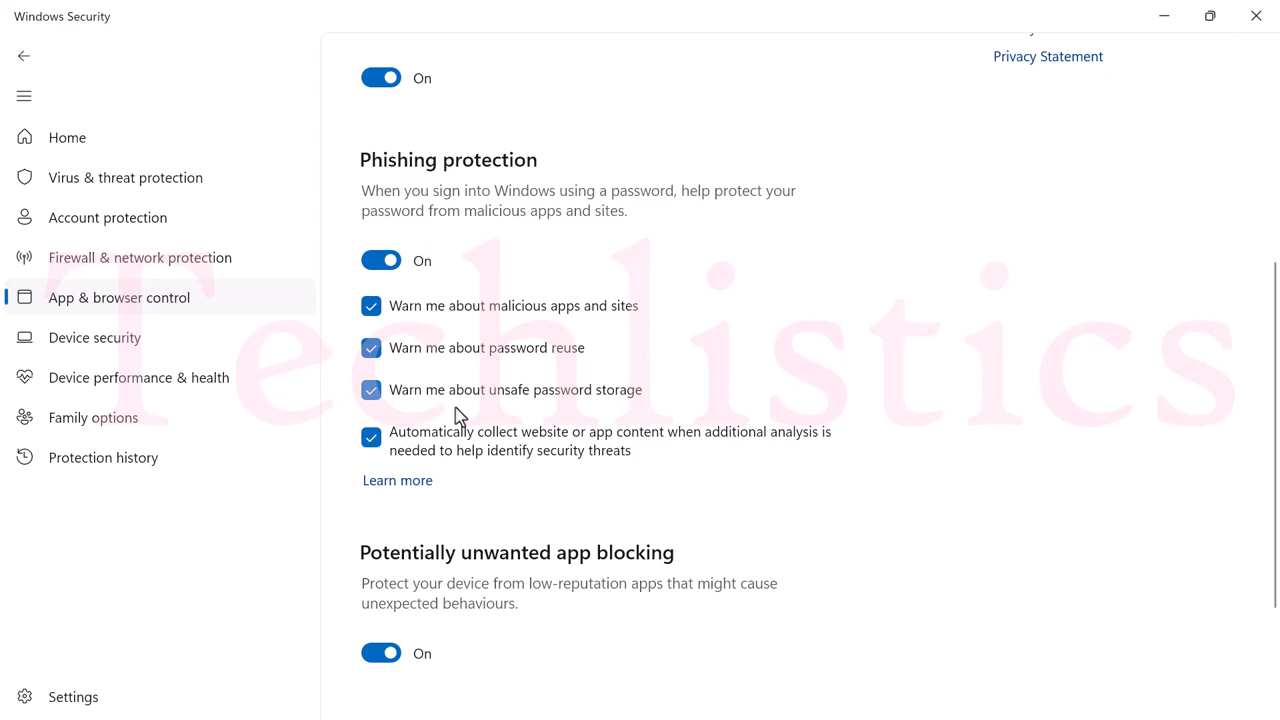
mouse_move(697, 360)
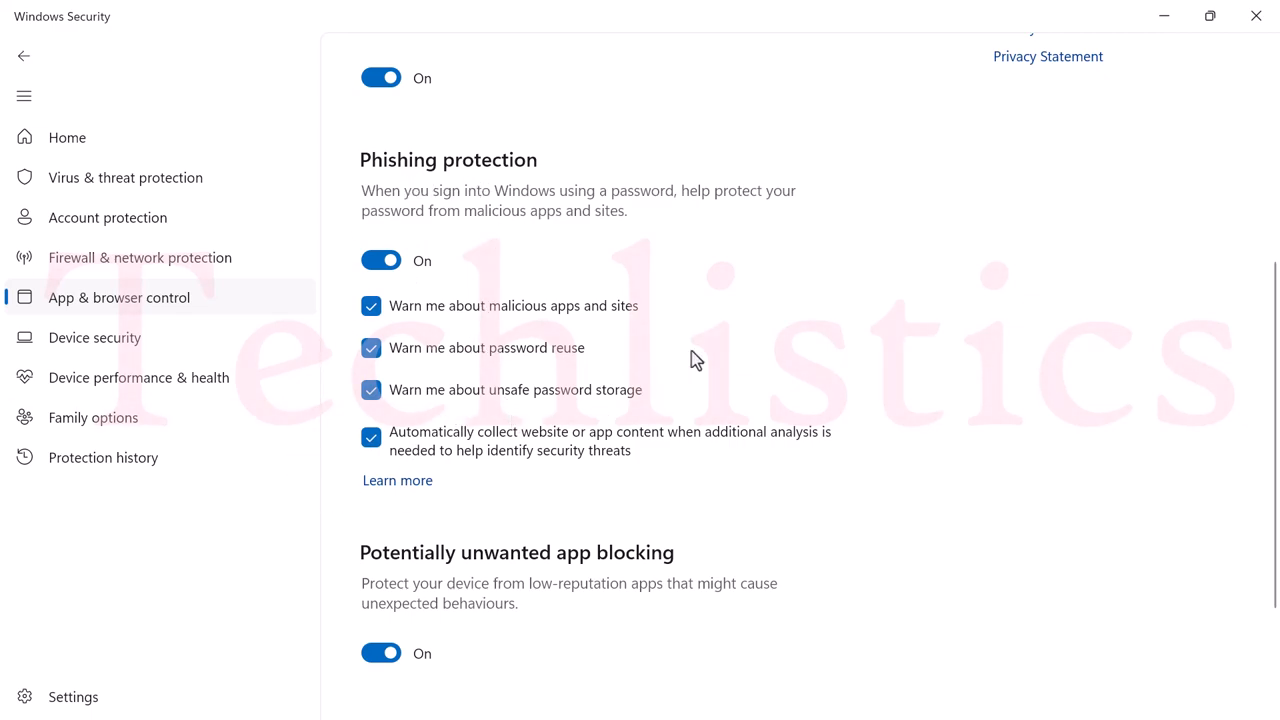